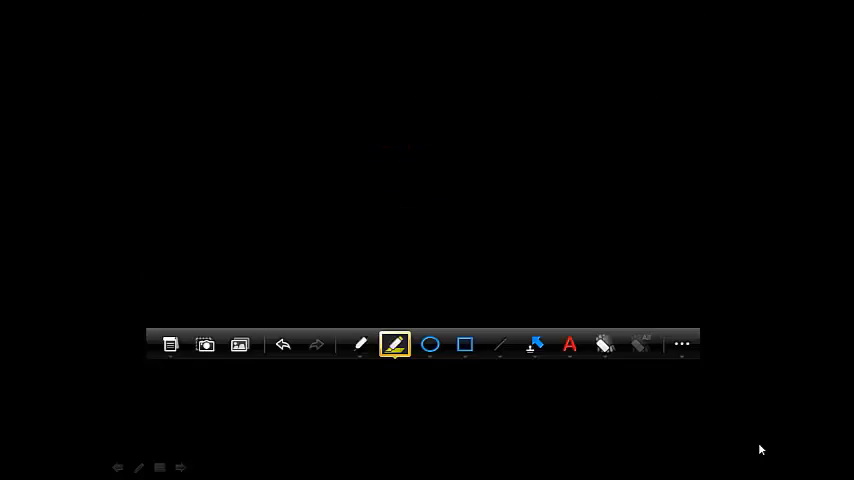
With the green pen, draw a tall rectangle for the photosystem membrane.
{"action": "left_click", "coordinate": [360, 344]}
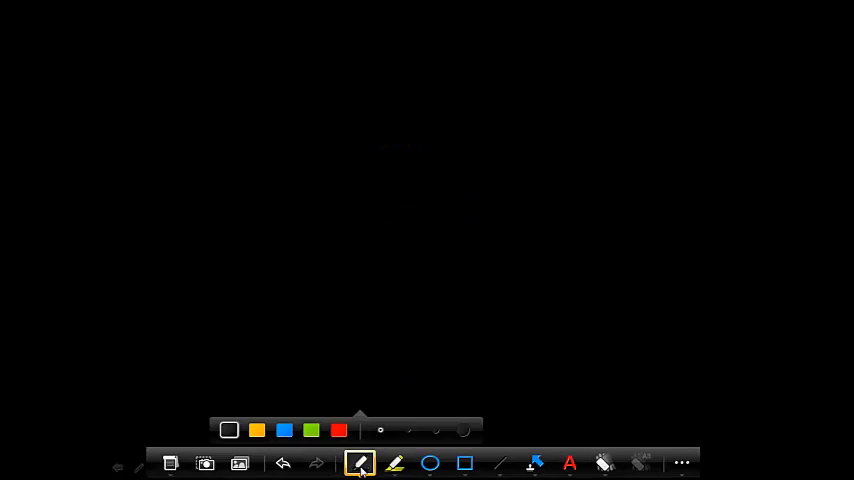
{"action": "left_click", "coordinate": [312, 430]}
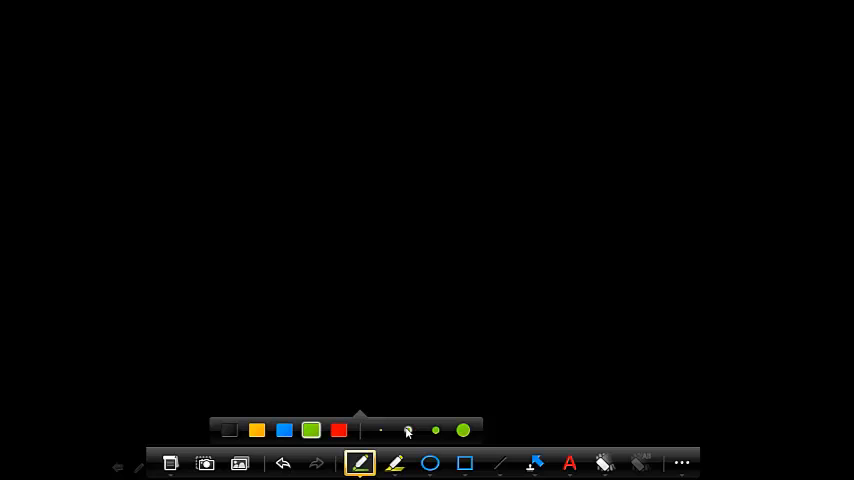
{"action": "left_click_drag", "start_coordinate": [158, 90], "coordinate": [266, 84]}
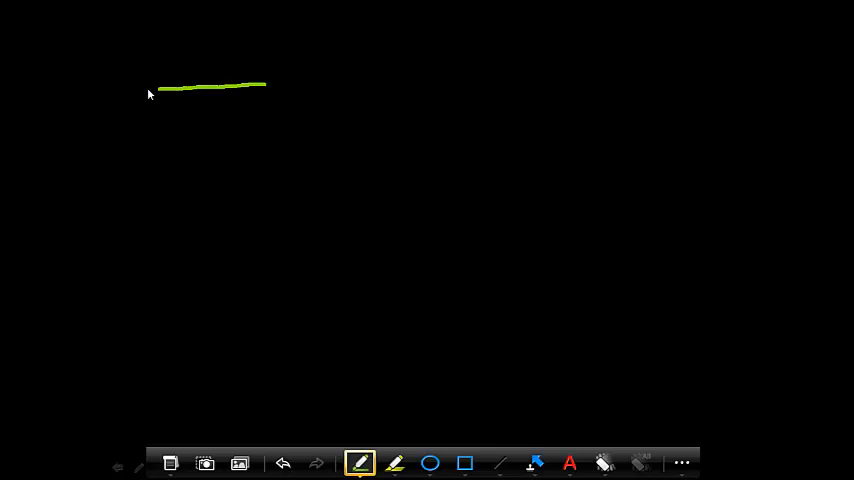
{"action": "left_click_drag", "start_coordinate": [150, 90], "coordinate": [264, 316]}
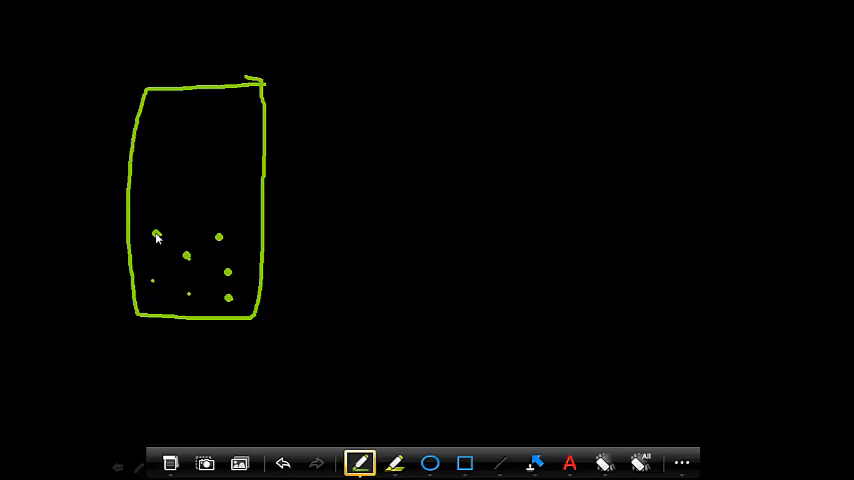
Add scattered pigment dots and a larger central blob inside the rectangle.
{"action": "left_click", "coordinate": [148, 280]}
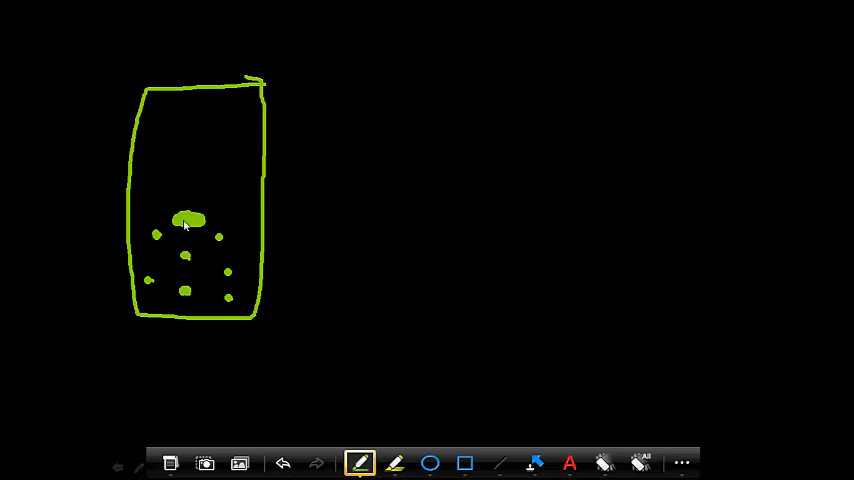
{"action": "left_click", "coordinate": [360, 462]}
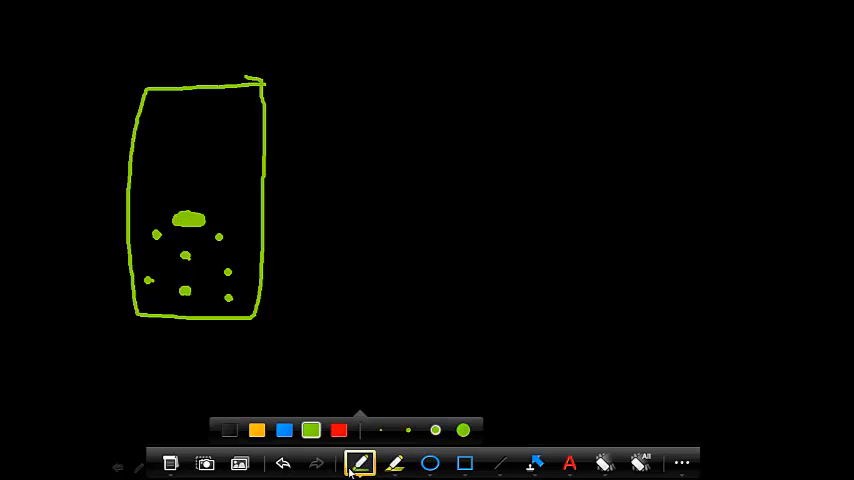
In orange, draw a lightning bolt hitting the box and energy arrows from the dots to the top blob.
{"action": "left_click", "coordinate": [256, 430]}
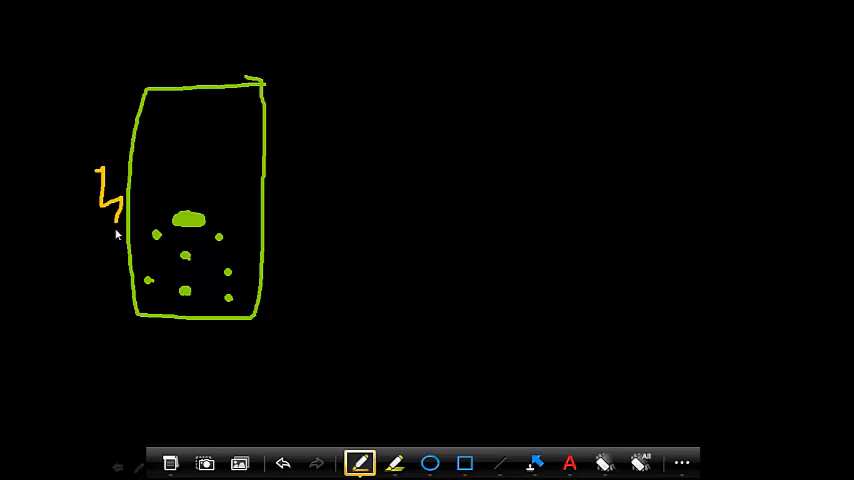
{"action": "left_click_drag", "start_coordinate": [116, 210], "coordinate": [148, 280]}
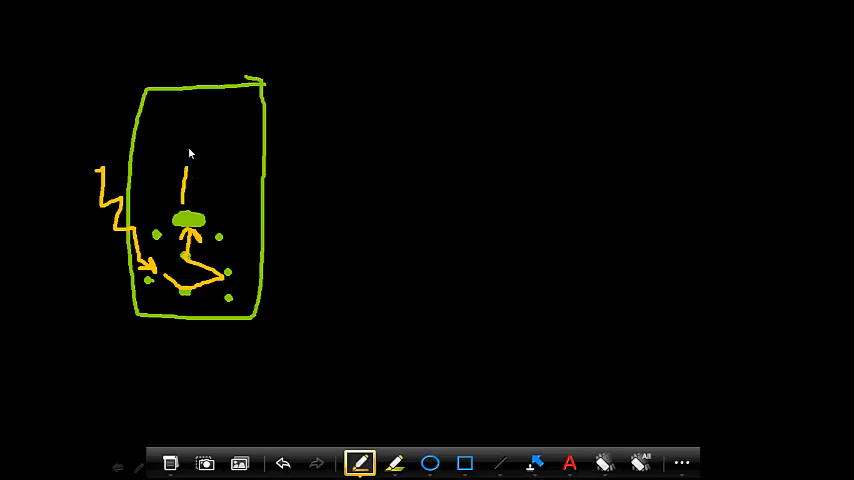
{"action": "left_click_drag", "start_coordinate": [190, 180], "coordinate": [184, 110]}
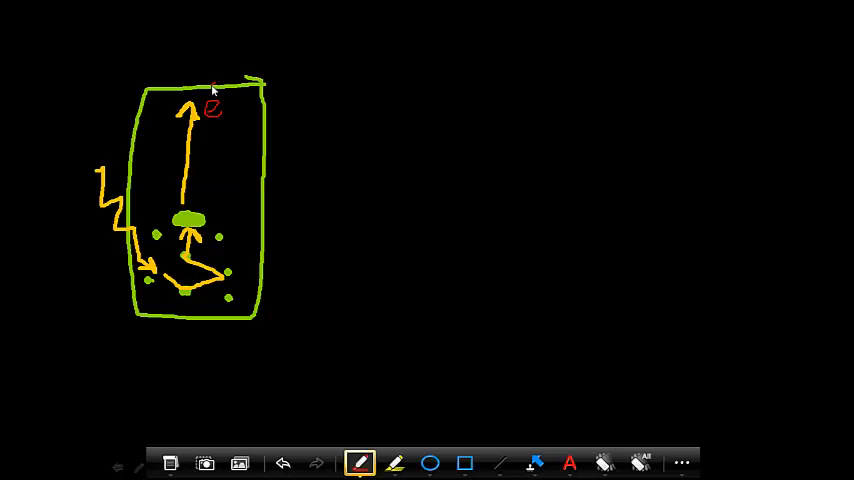
In blue, write H2O splitting into H+, O2 and e⁻ beneath the box, arrowing e⁻ to the blob.
{"action": "left_click", "coordinate": [360, 462]}
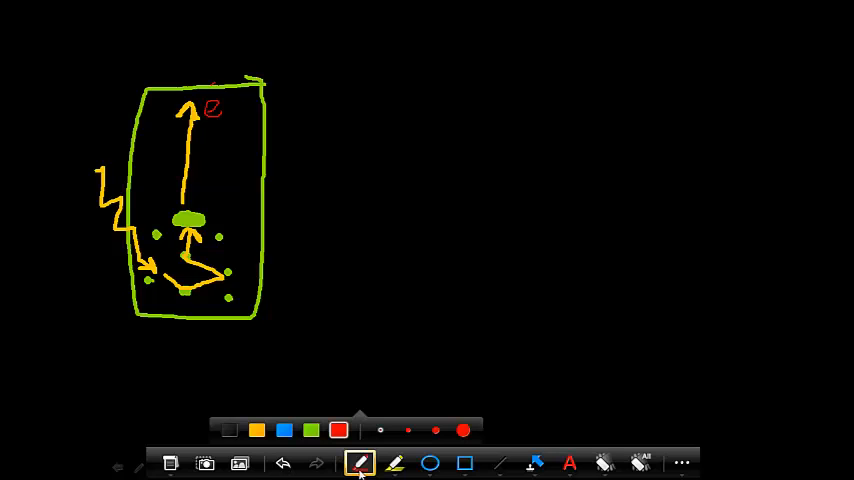
{"action": "left_click", "coordinate": [284, 430]}
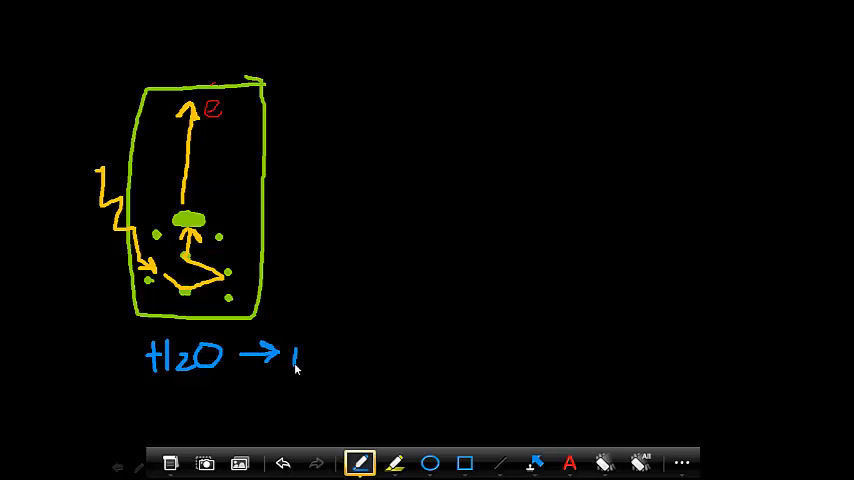
{"action": "type", "text": "H+"}
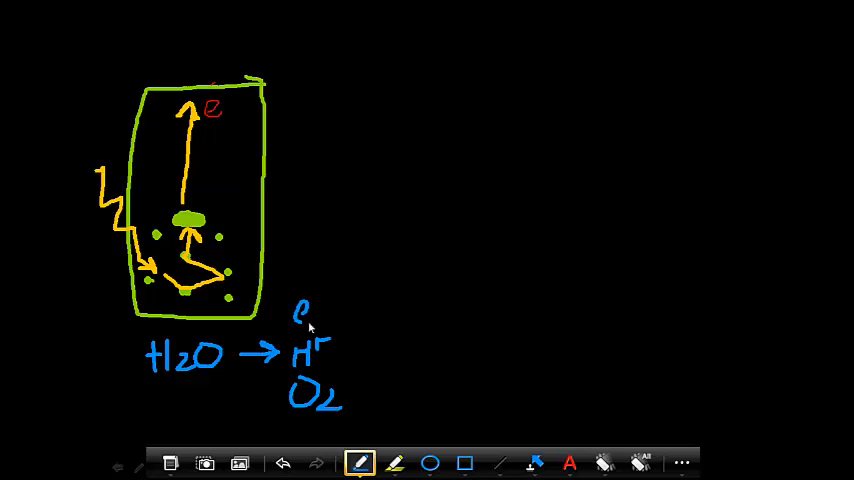
{"action": "left_click_drag", "start_coordinate": [310, 324], "coordinate": [336, 280]}
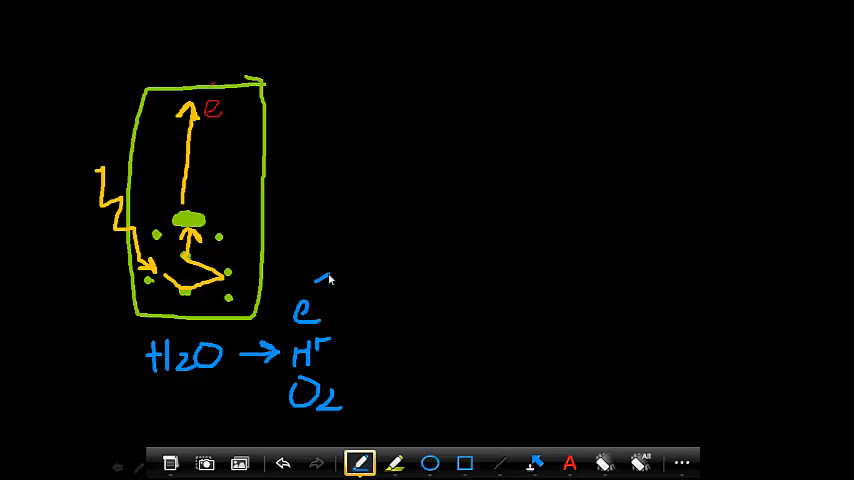
{"action": "left_click_drag", "start_coordinate": [290, 290], "coordinate": [210, 218]}
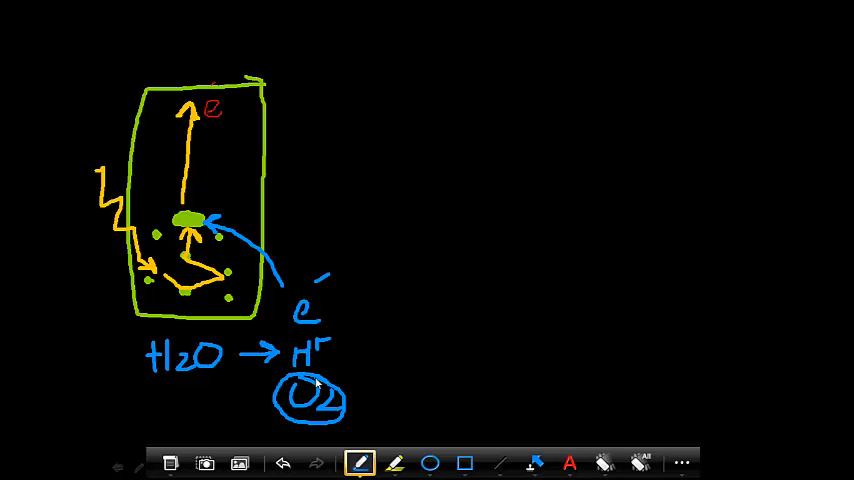
{"action": "left_click", "coordinate": [360, 462]}
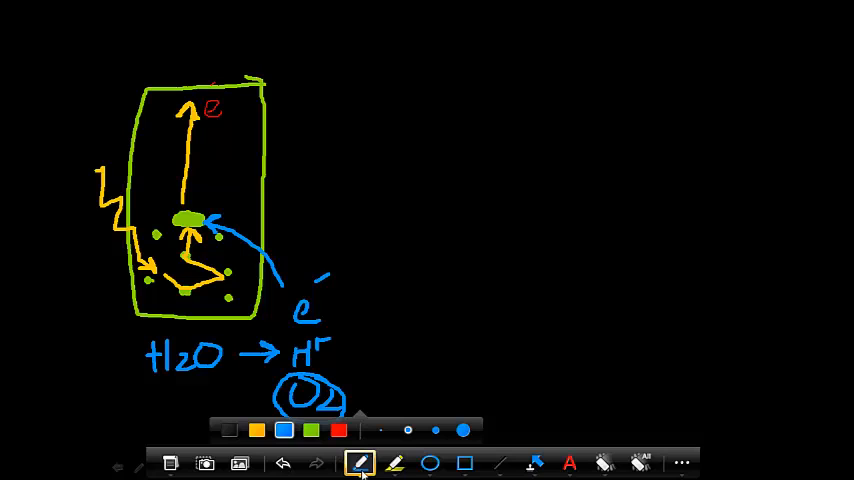
Label the first box PS II in orange and draw a second green rectangle to its right.
{"action": "left_click", "coordinate": [256, 430]}
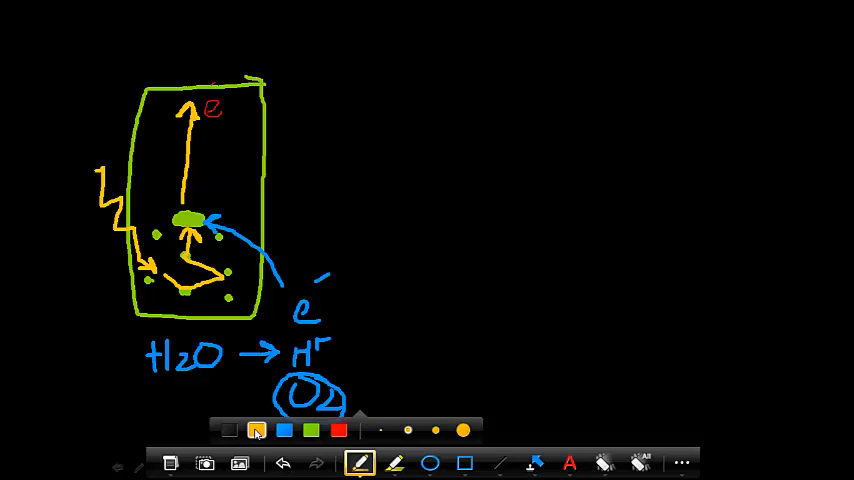
{"action": "type", "text": "PS"}
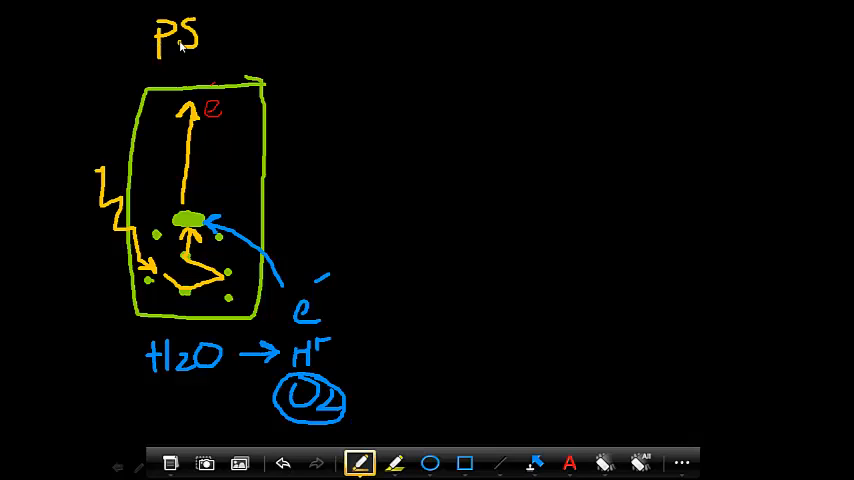
{"action": "type", "text": "II"}
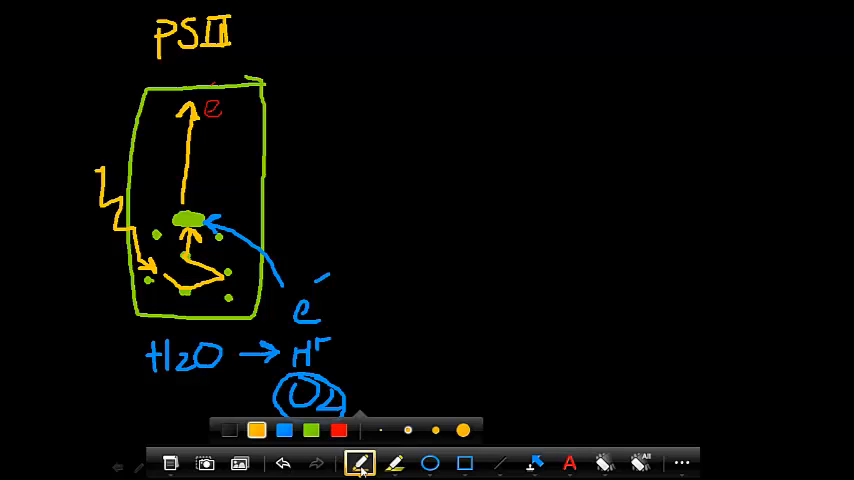
{"action": "left_click", "coordinate": [312, 430]}
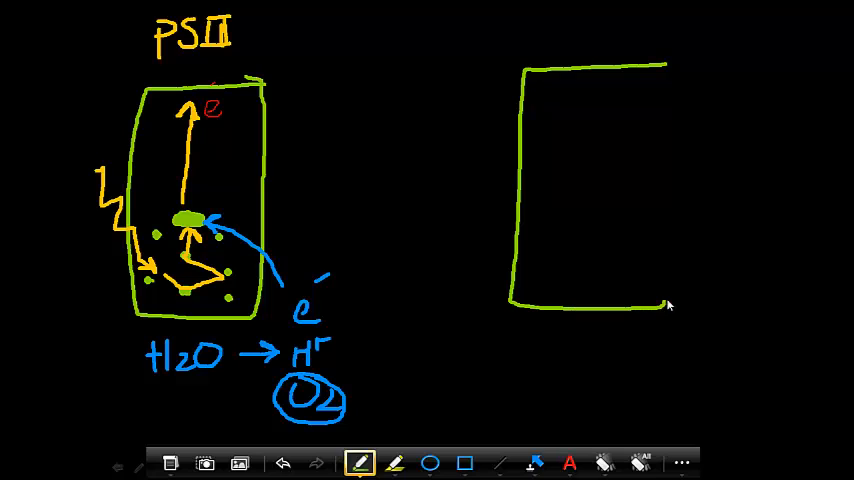
{"action": "left_click_drag", "start_coordinate": [668, 304], "coordinate": [672, 64]}
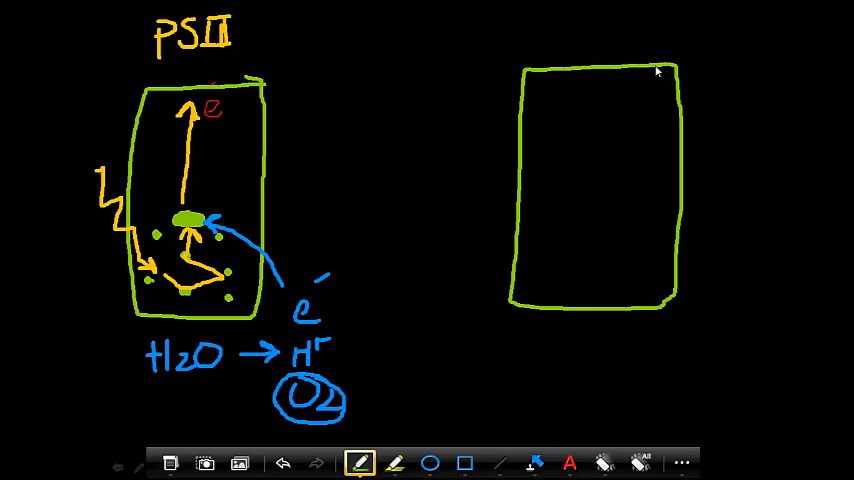
Switch to yellow ink ready to label the second box.
{"action": "left_click", "coordinate": [396, 462]}
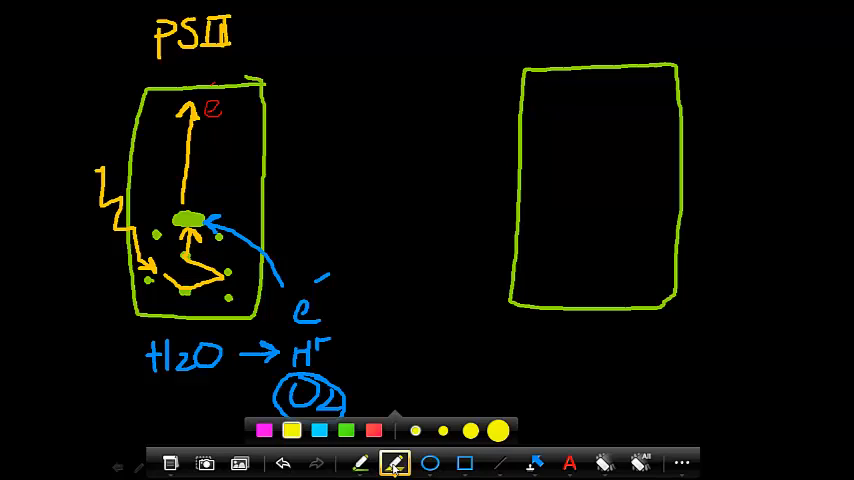
{"action": "left_click", "coordinate": [290, 430]}
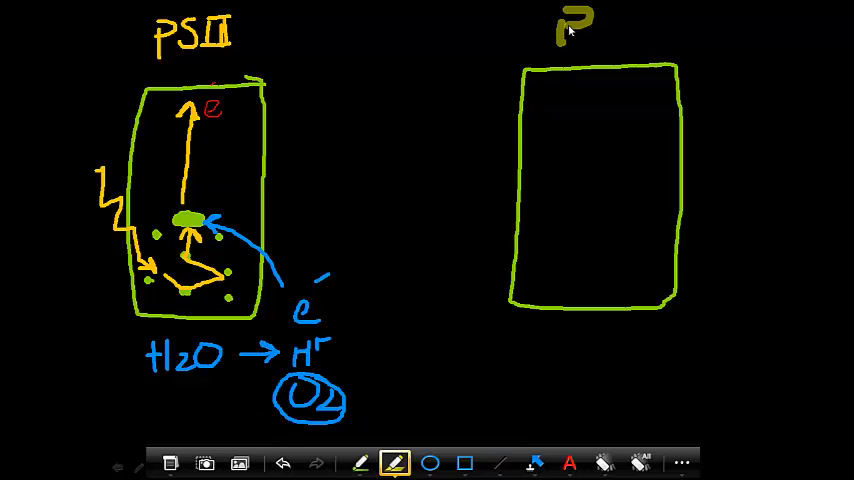
{"action": "left_click", "coordinate": [604, 462]}
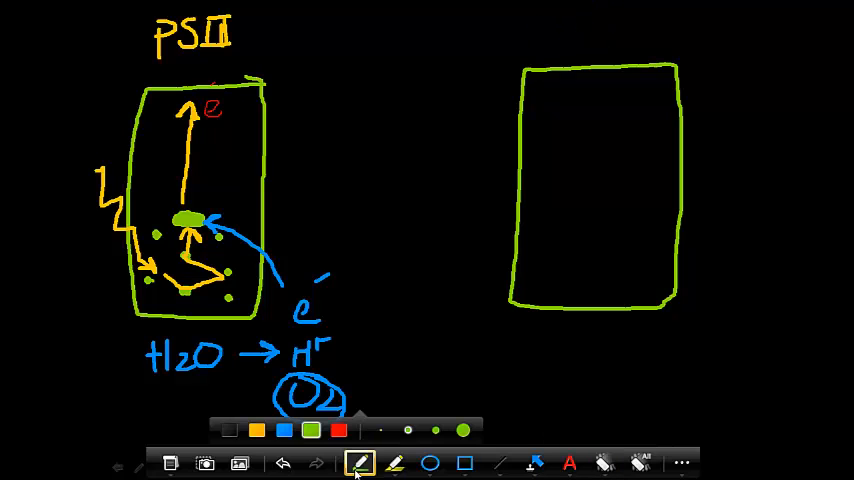
{"action": "left_click", "coordinate": [256, 430]}
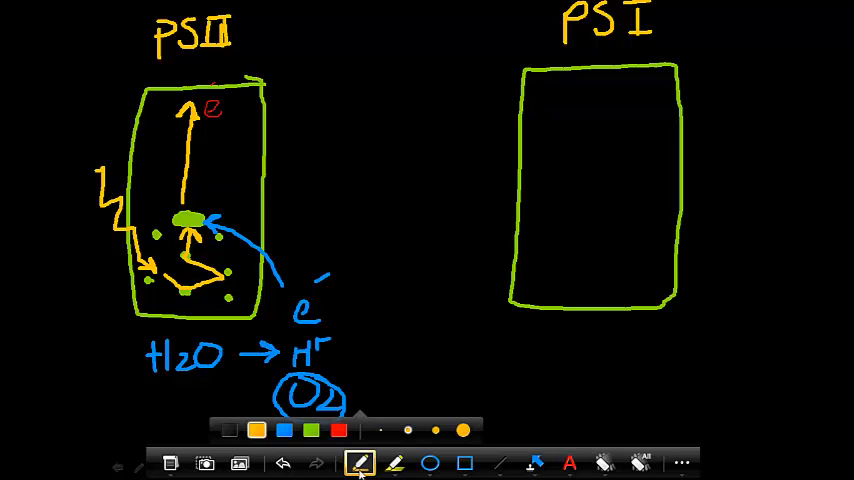
Label PS I, then draw three red carriers between the boxes linked to PSII by curved arrows.
{"action": "left_click", "coordinate": [462, 430]}
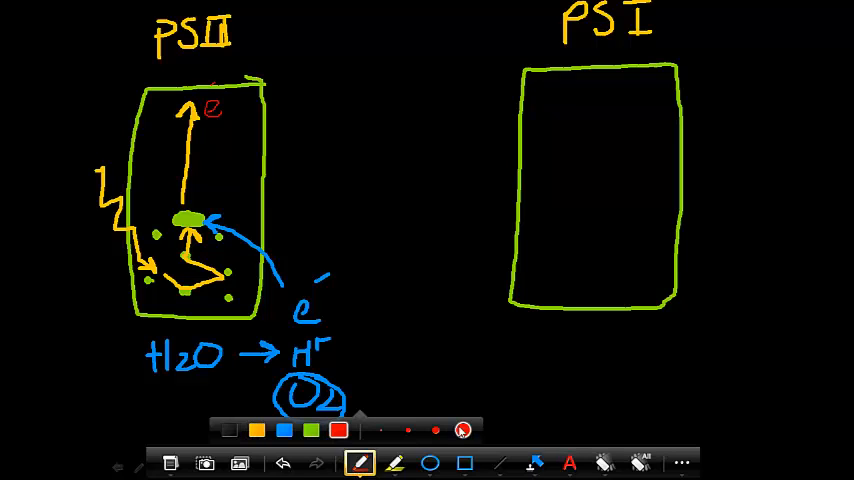
{"action": "left_click_drag", "start_coordinate": [300, 104], "coordinate": [356, 130]}
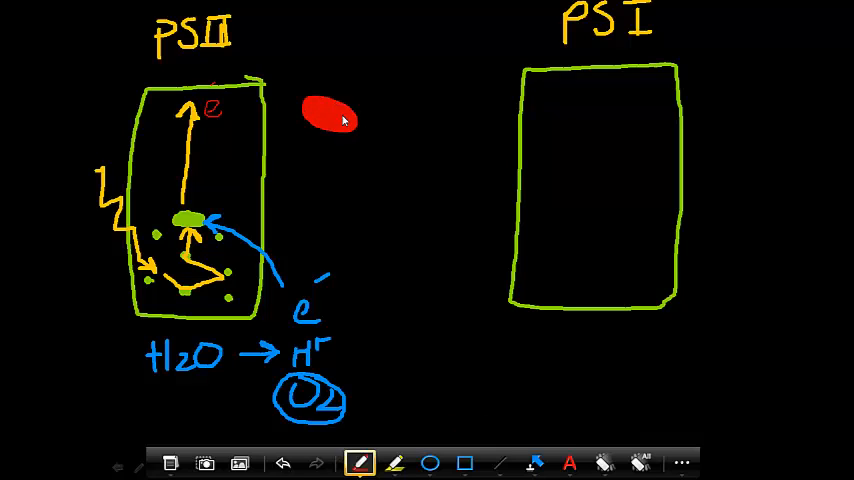
{"action": "left_click_drag", "start_coordinate": [340, 116], "coordinate": [460, 190]}
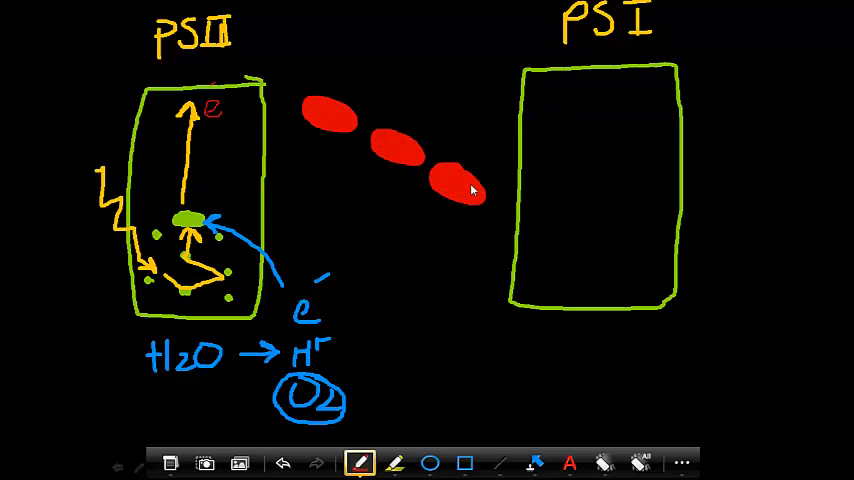
{"action": "left_click", "coordinate": [360, 462]}
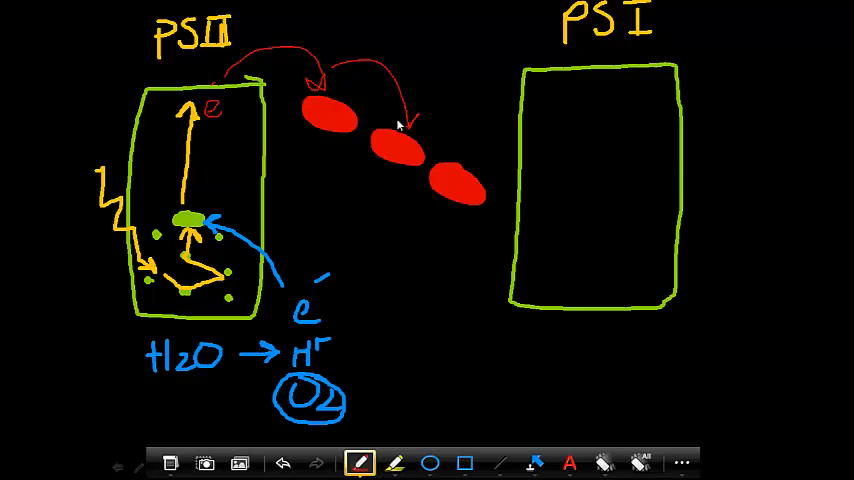
{"action": "left_click_drag", "start_coordinate": [400, 120], "coordinate": [480, 160]}
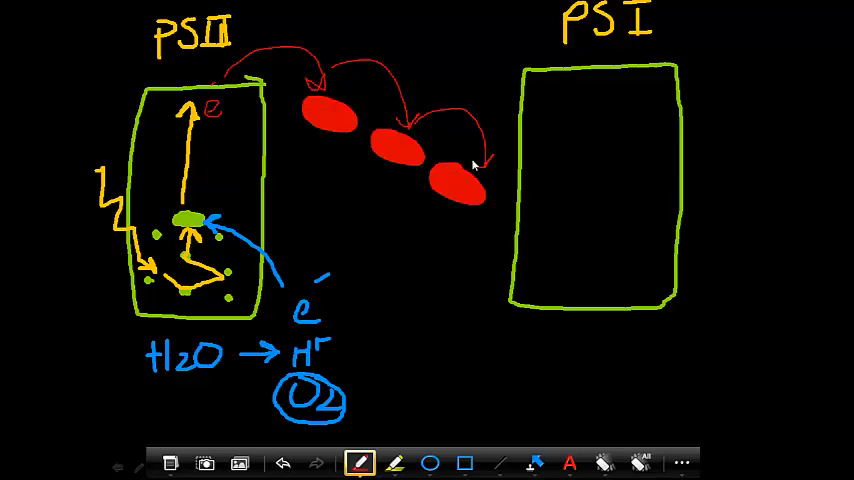
Write the ATP label beneath the carriers.
{"action": "left_click", "coordinate": [358, 462]}
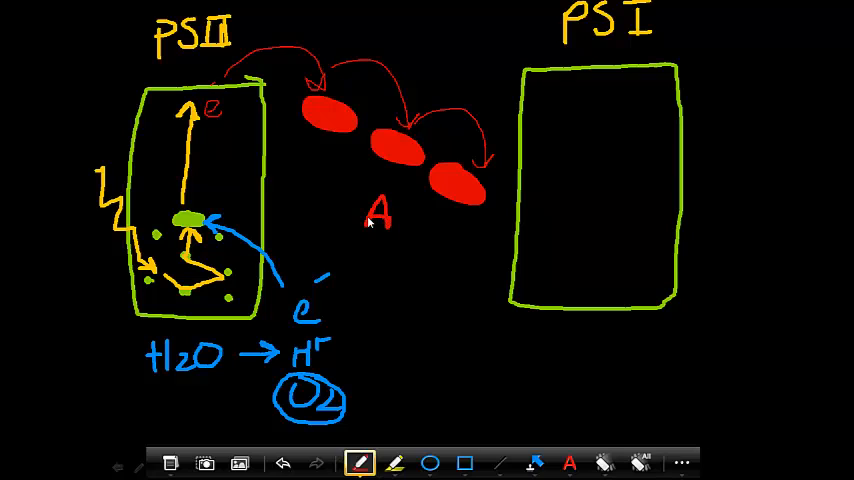
{"action": "type", "text": "TP"}
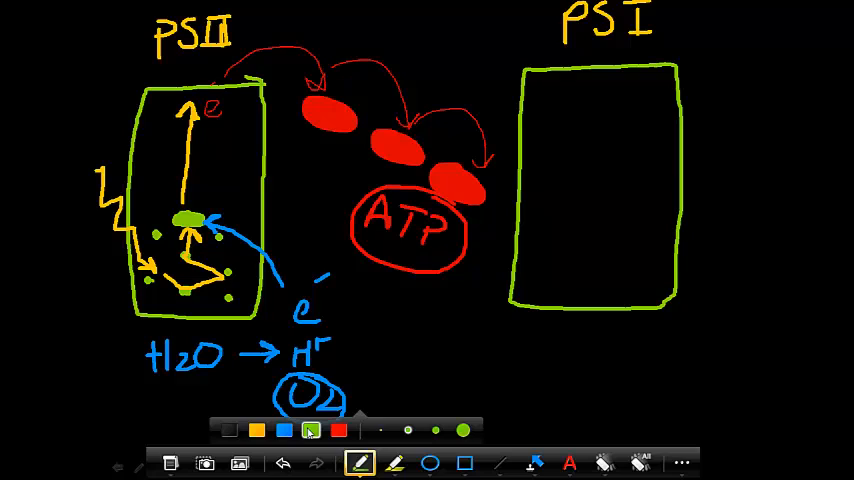
Circle ATP, fill PSI with green pigments and draw a red electron arrow entering it.
{"action": "left_click", "coordinate": [312, 430]}
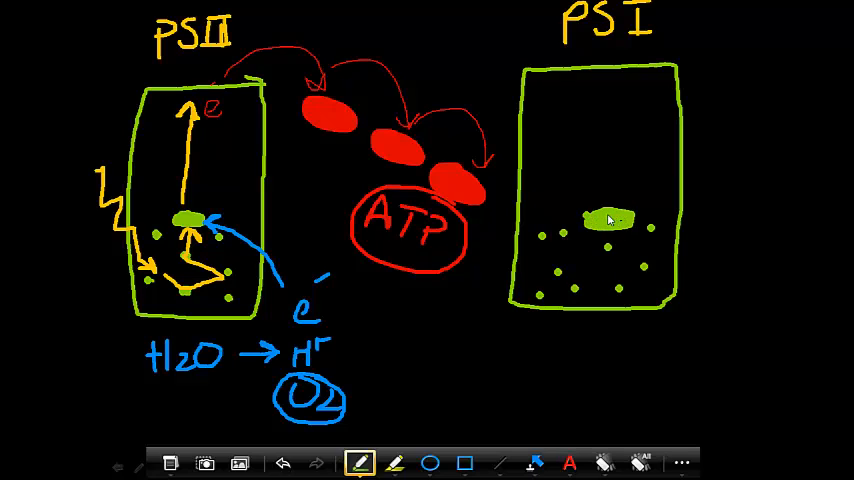
{"action": "left_click", "coordinate": [360, 462]}
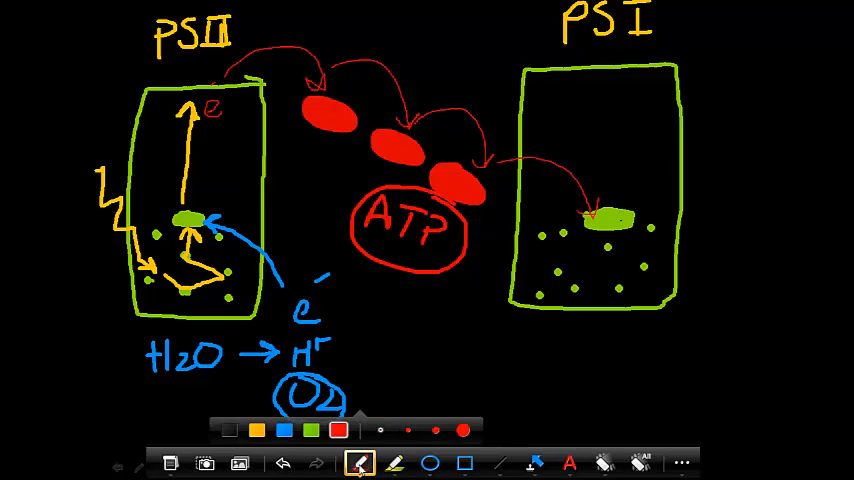
{"action": "left_click", "coordinate": [256, 430]}
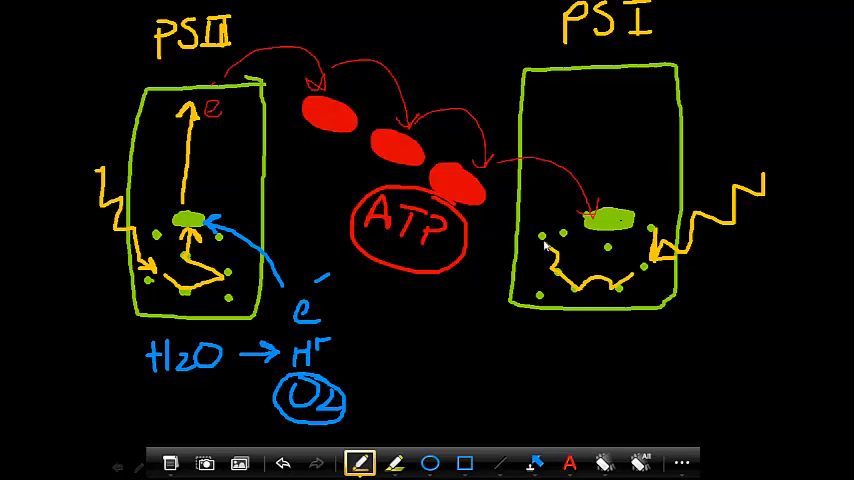
In yellow, draw light zigzags, energy passing between PSI pigments and the electron rising.
{"action": "left_click_drag", "start_coordinate": [540, 250], "coordinate": [610, 224]}
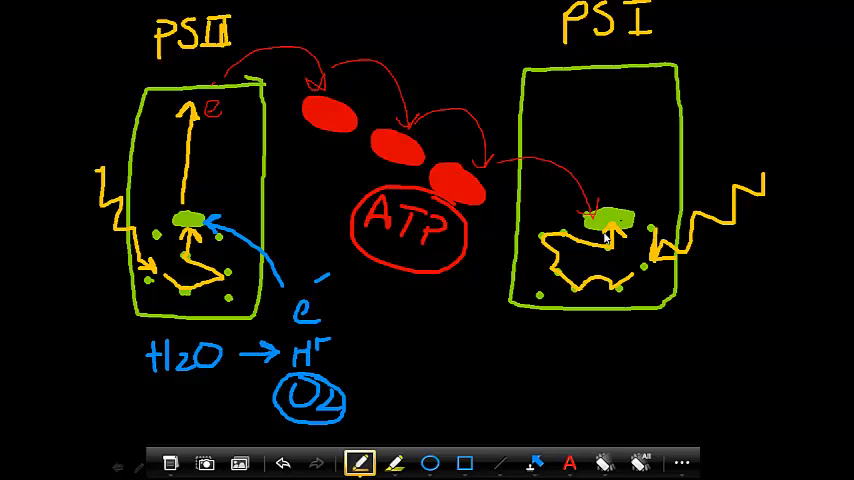
{"action": "left_click_drag", "start_coordinate": [600, 230], "coordinate": [600, 90]}
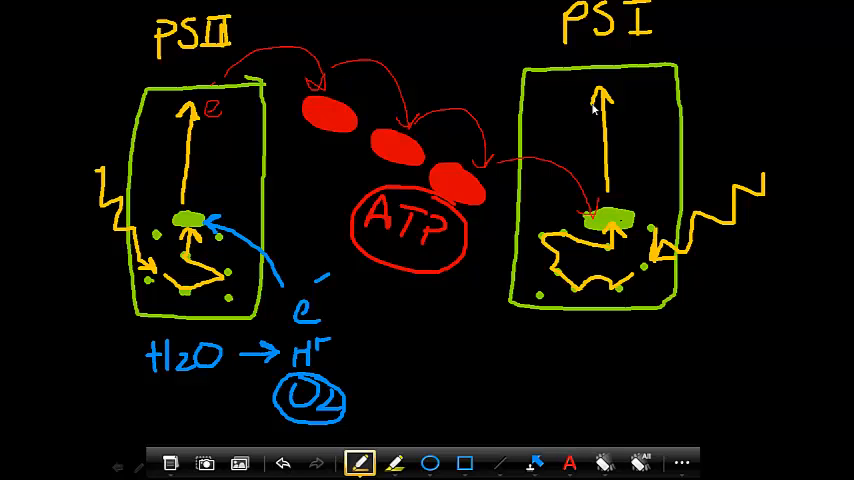
{"action": "left_click", "coordinate": [360, 462]}
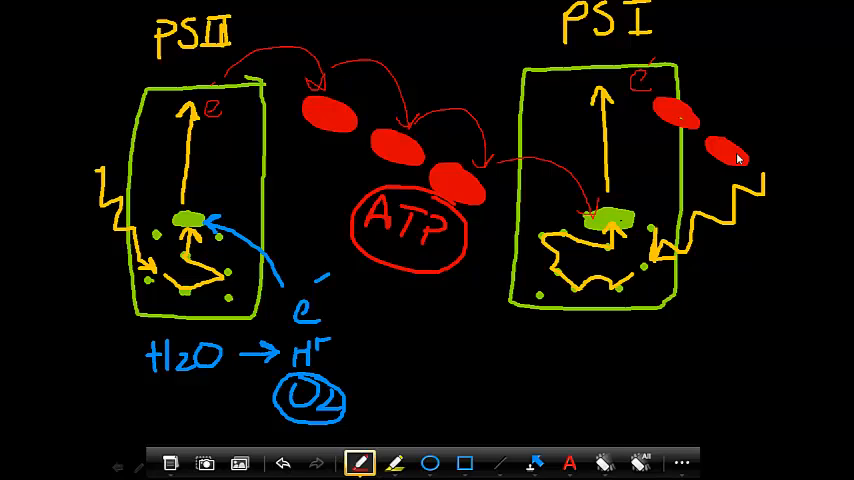
Mark the PSI electron, add red carriers rightward and write NADPH down the right side.
{"action": "left_click", "coordinate": [358, 462]}
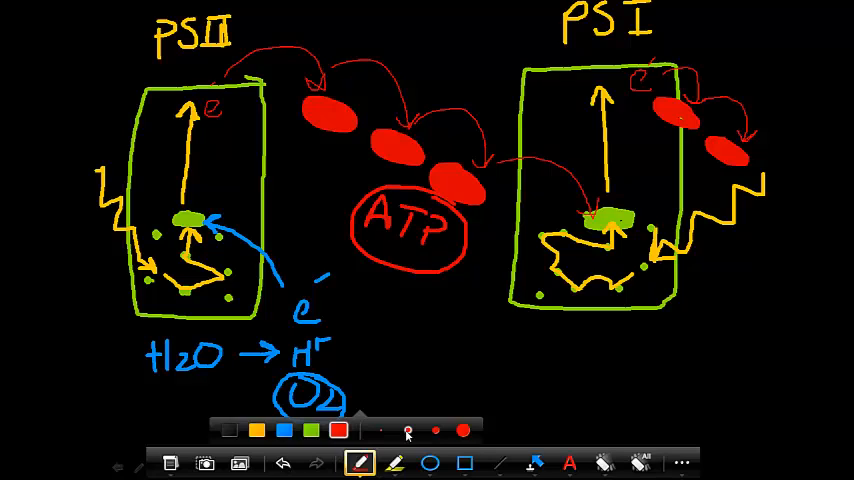
{"action": "left_click_drag", "start_coordinate": [744, 224], "coordinate": [736, 290]}
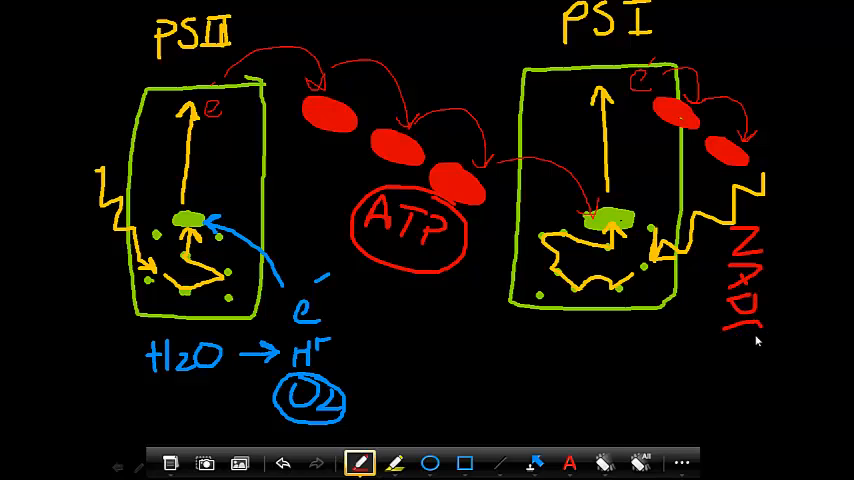
{"action": "type", "text": "PH"}
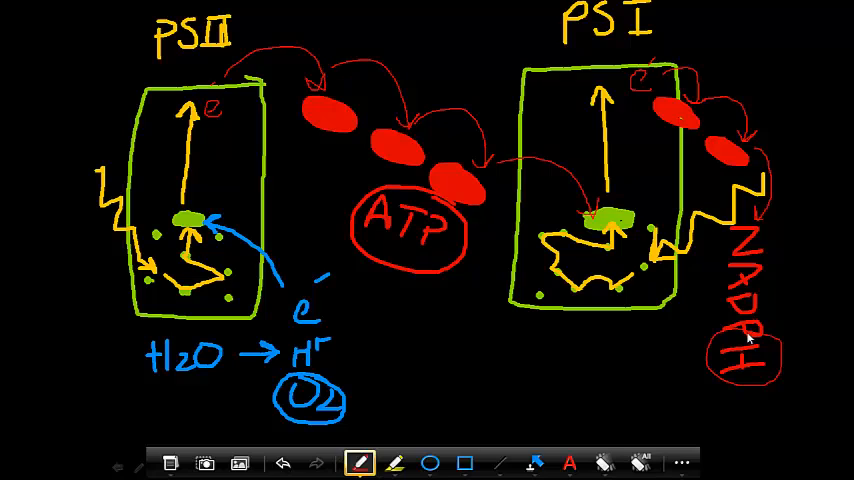
Circle NADPH and draw a red arrow carrying H+ from beneath PSII across to it.
{"action": "left_click_drag", "start_coordinate": [330, 360], "coordinate": [436, 372]}
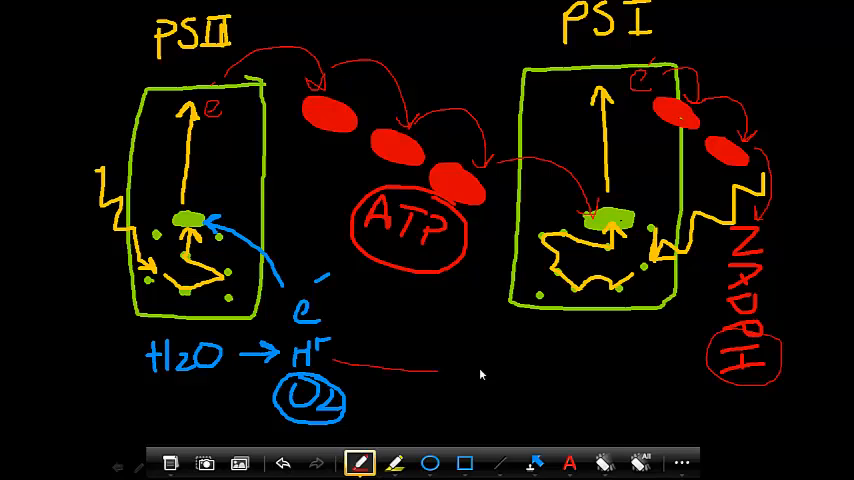
{"action": "left_click_drag", "start_coordinate": [436, 372], "coordinate": [690, 358]}
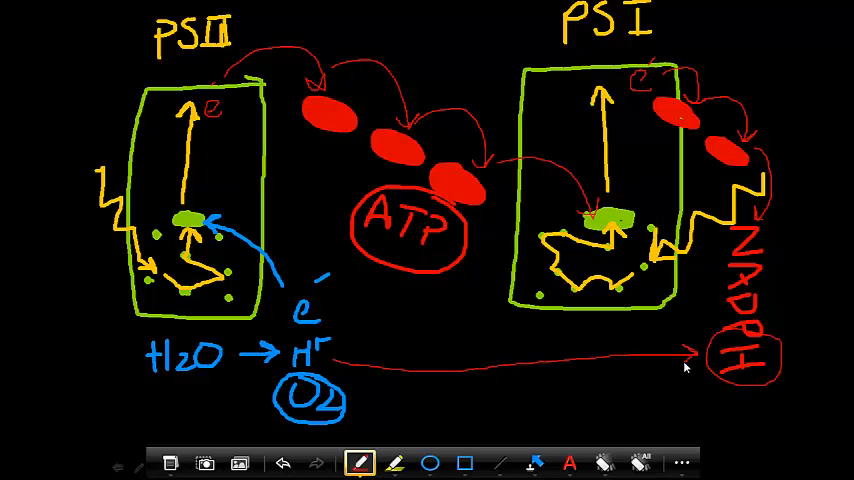
{"action": "left_click", "coordinate": [360, 462]}
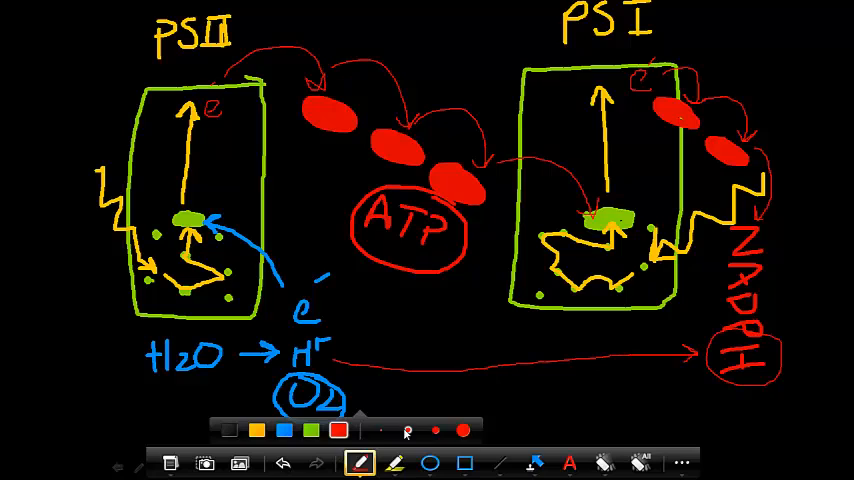